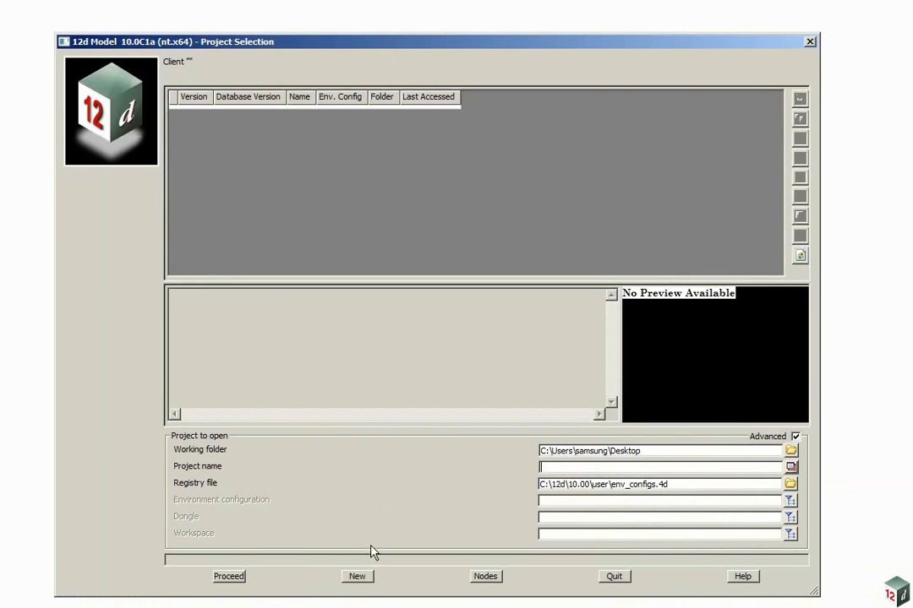
# Start a new project with its folder set to C:\12d\10.00\Training\survey\getting started
pyautogui.click(356, 576)
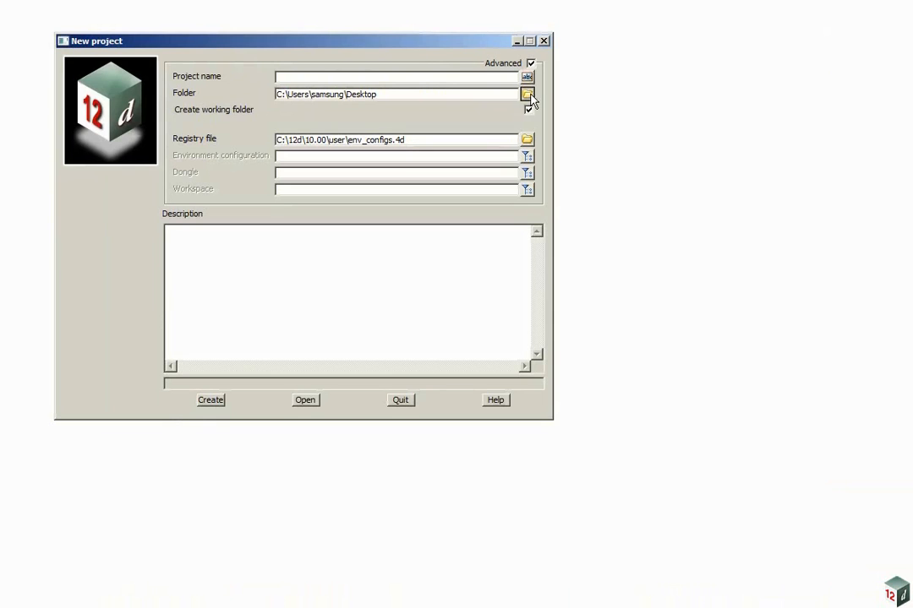
pyautogui.click(526, 93)
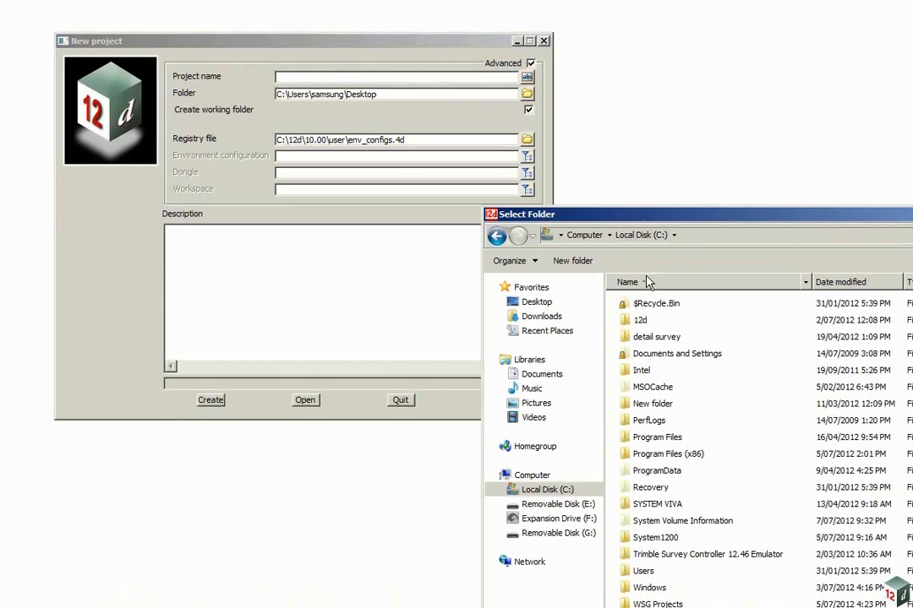
pyautogui.doubleClick(640, 319)
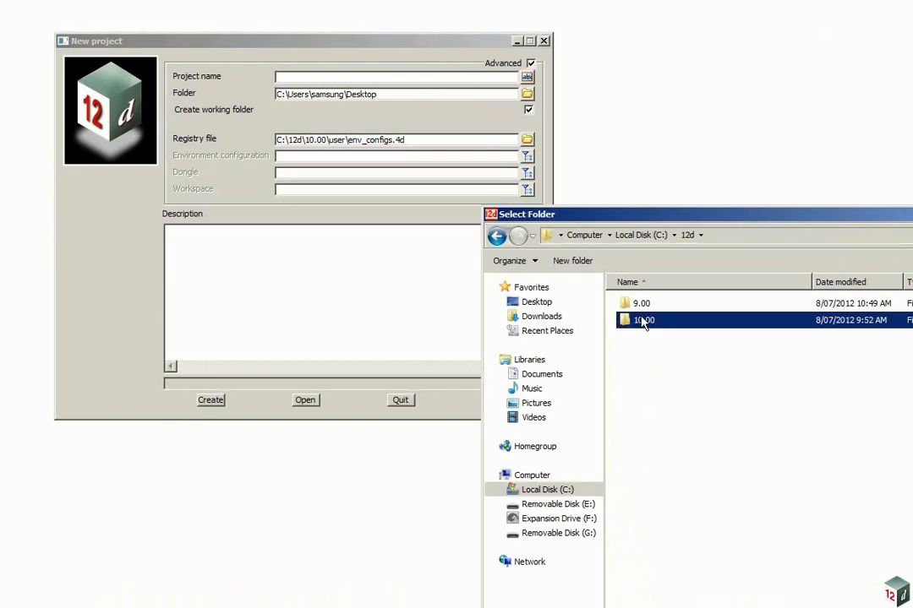
pyautogui.doubleClick(644, 320)
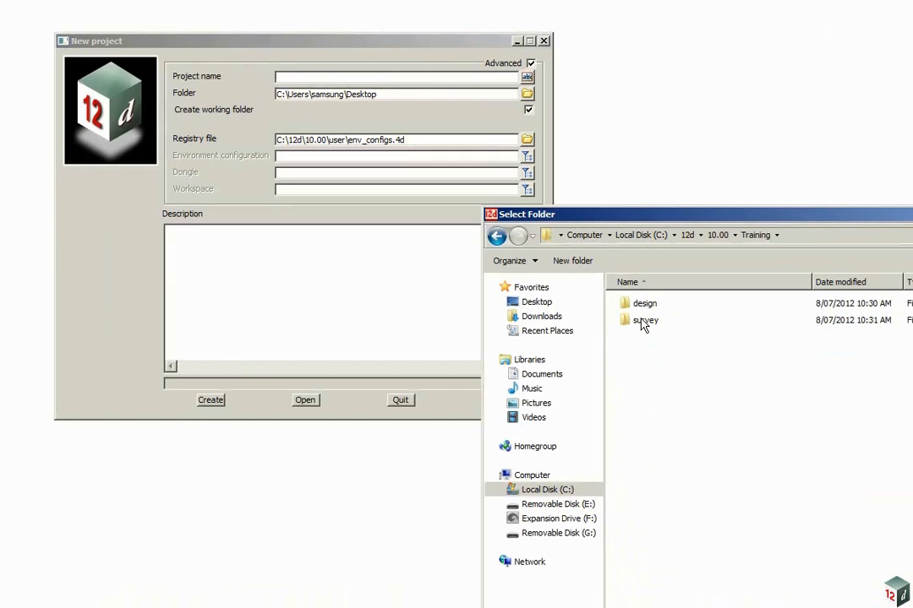
pyautogui.doubleClick(645, 321)
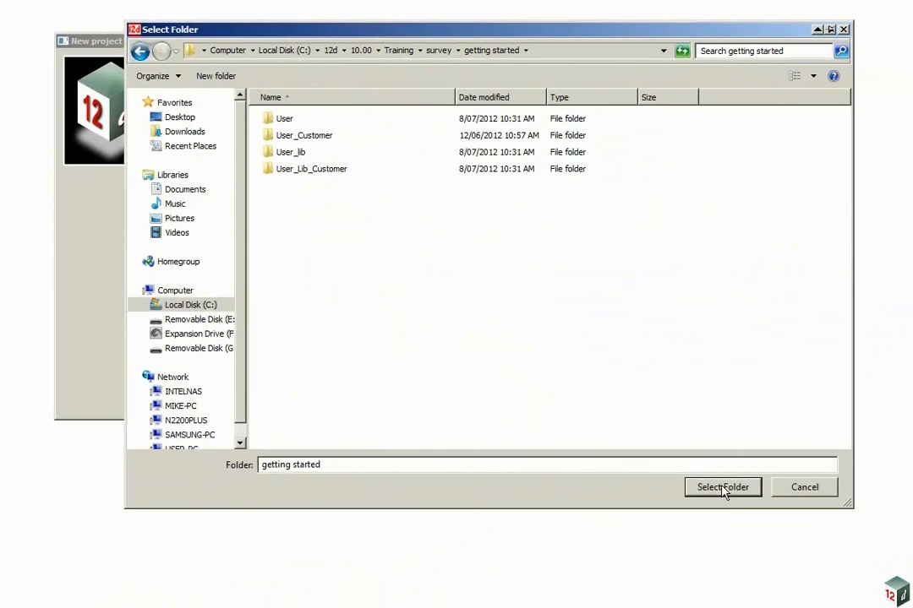
pyautogui.click(722, 487)
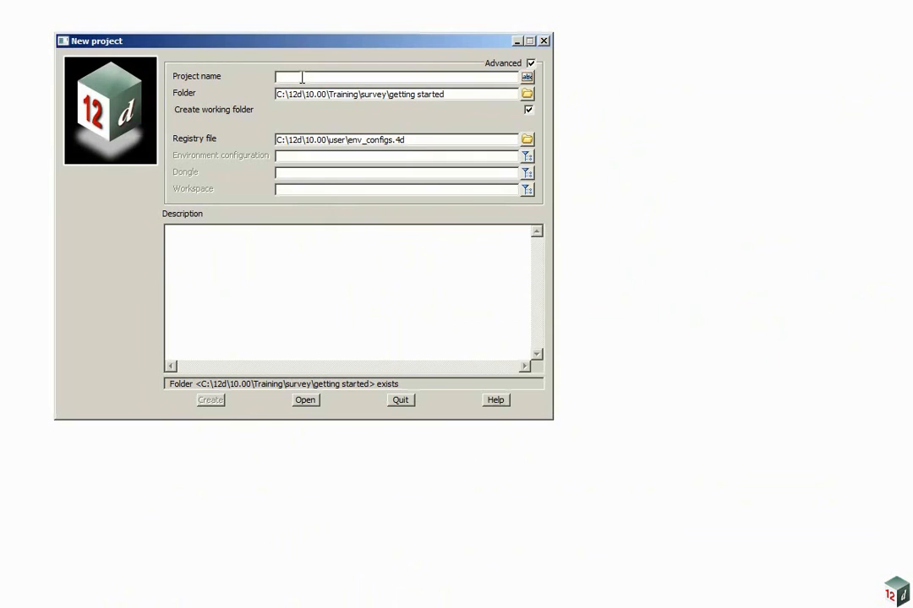
# Enter DETAIL SURVEY as the project name in the New project dialog
pyautogui.write('D')
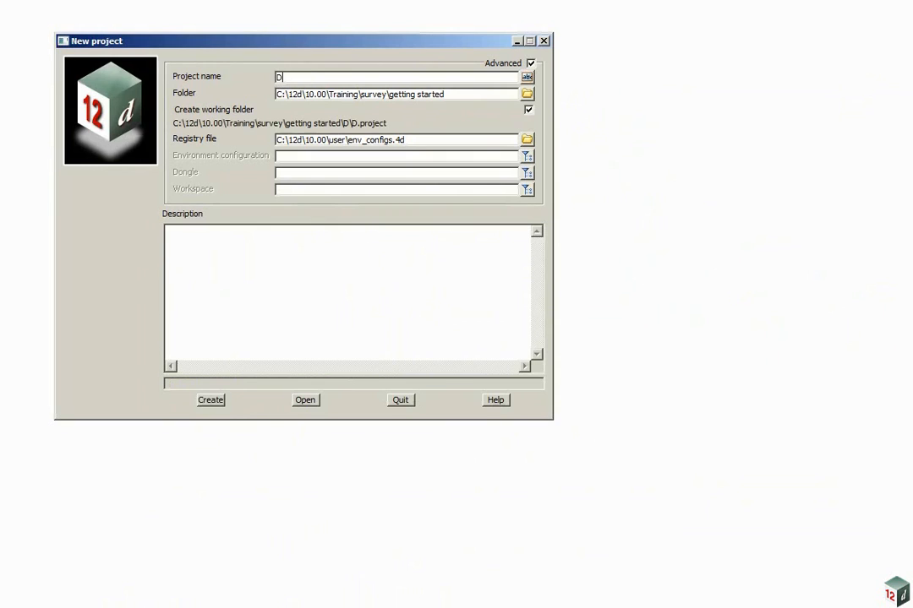
pyautogui.write('ETAIL SU')
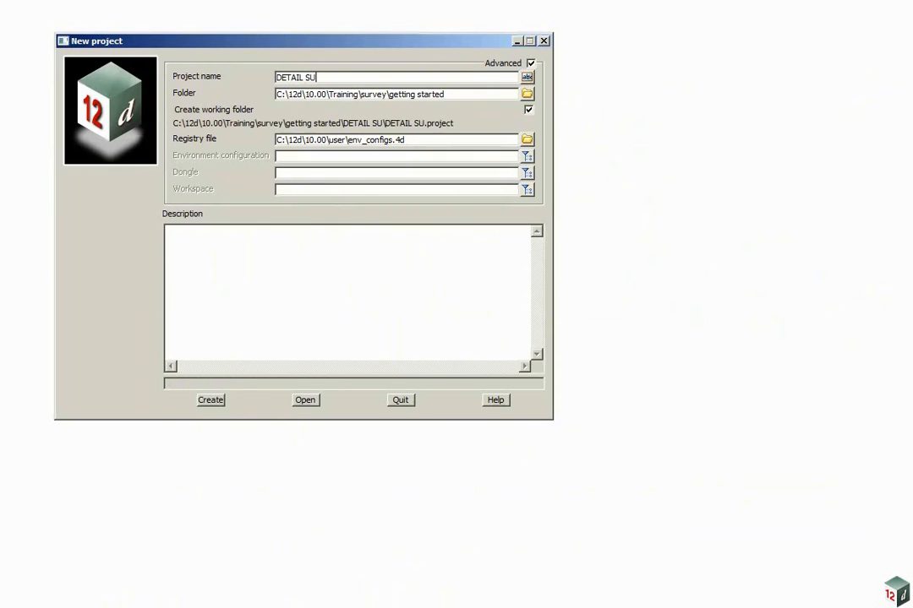
pyautogui.write('RVEY')
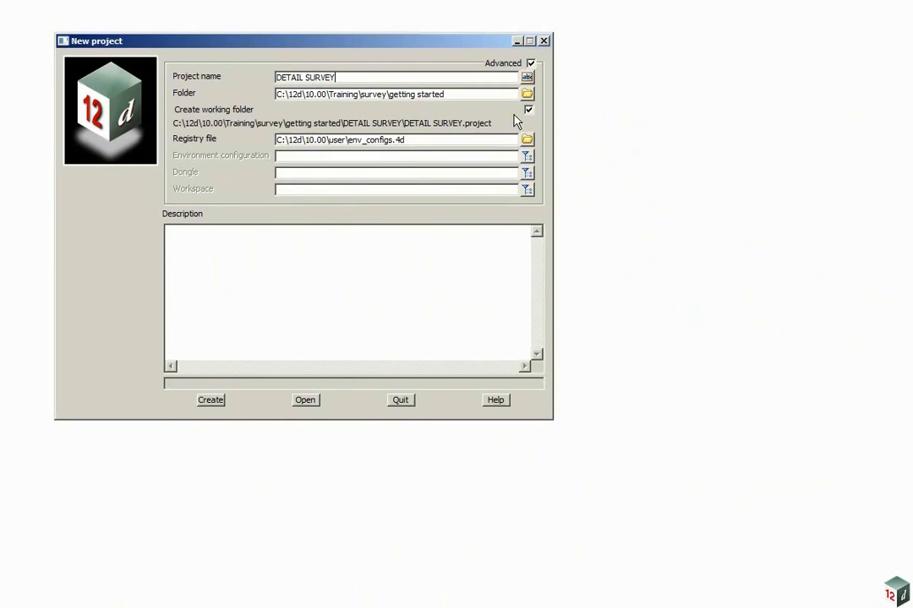
pyautogui.moveTo(528, 110)
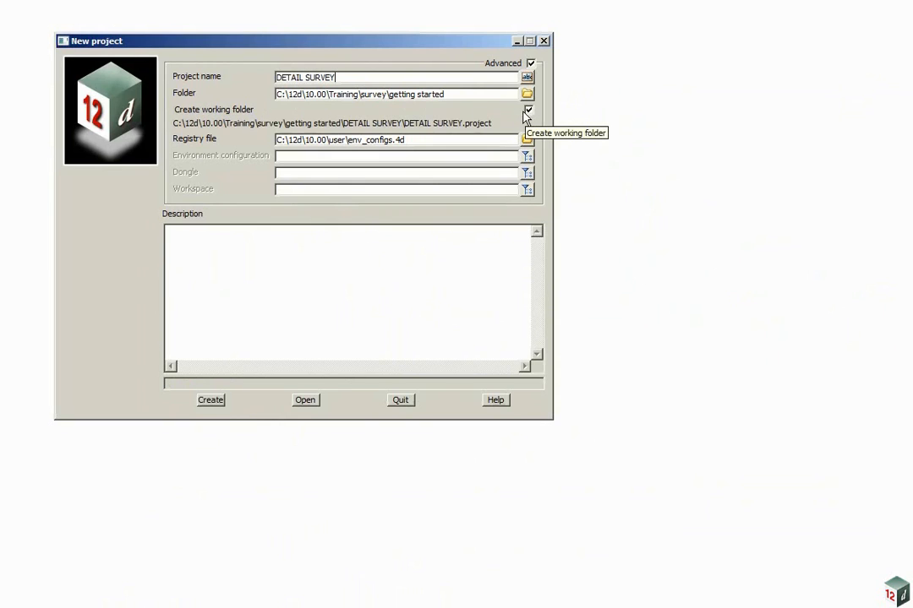
pyautogui.moveTo(414, 129)
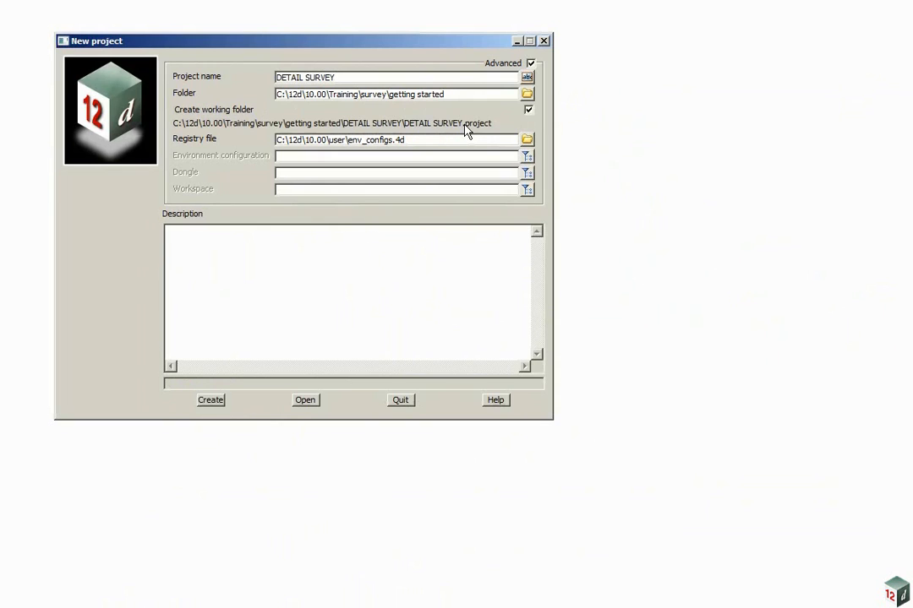
pyautogui.moveTo(522, 147)
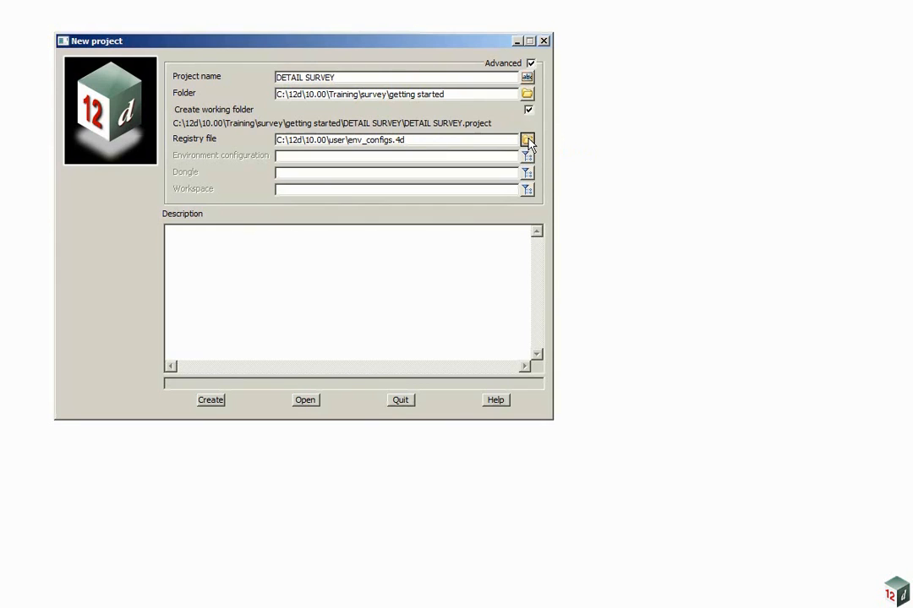
# In the registry editor's Environments group, add a configuration named GETTING STARTED SURVEY
pyautogui.click(526, 139)
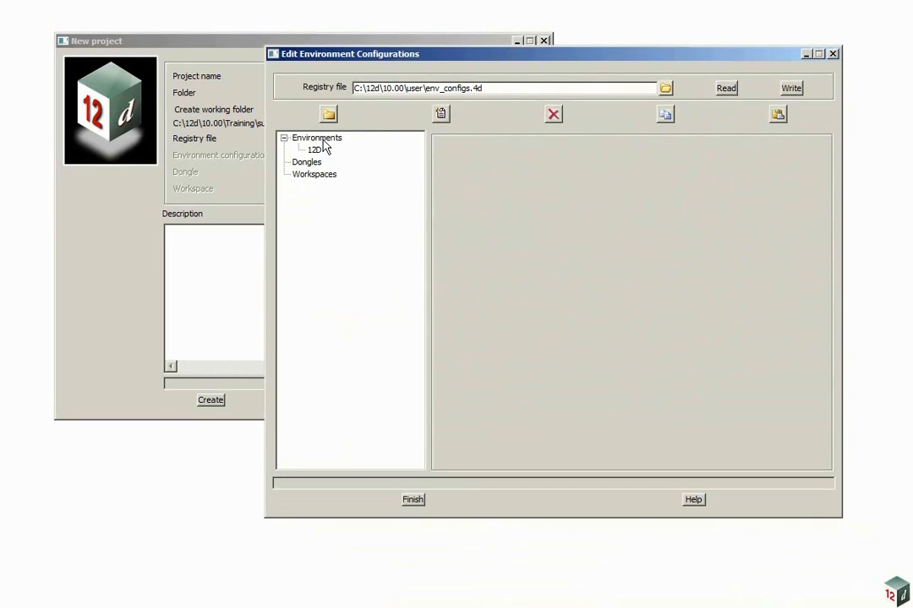
pyautogui.click(317, 137)
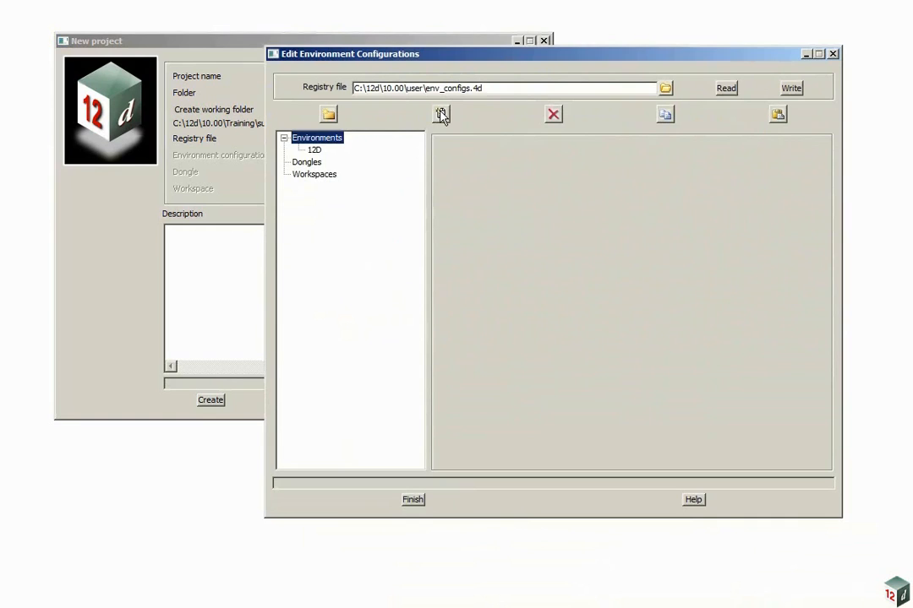
pyautogui.click(440, 114)
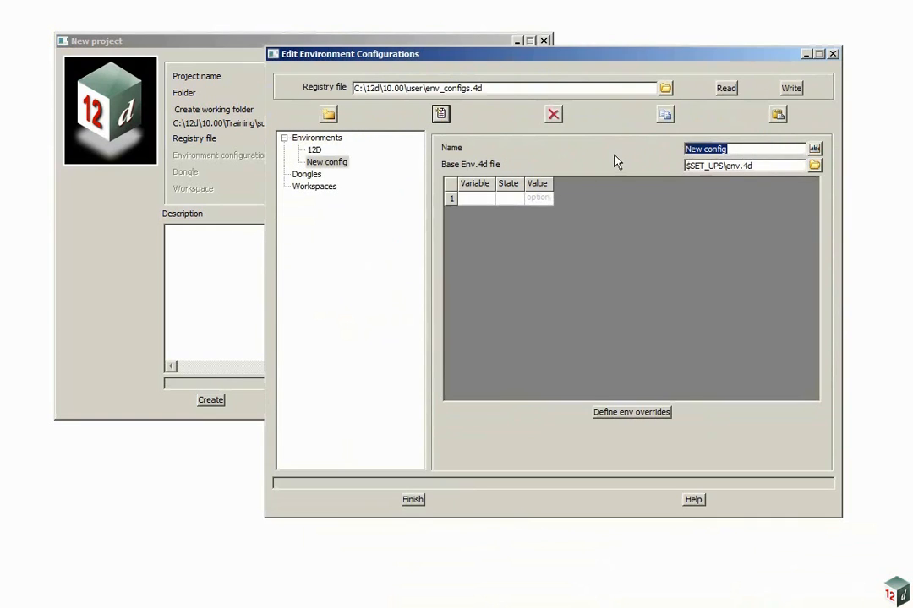
pyautogui.write('GETTING STARTED SURVEY')
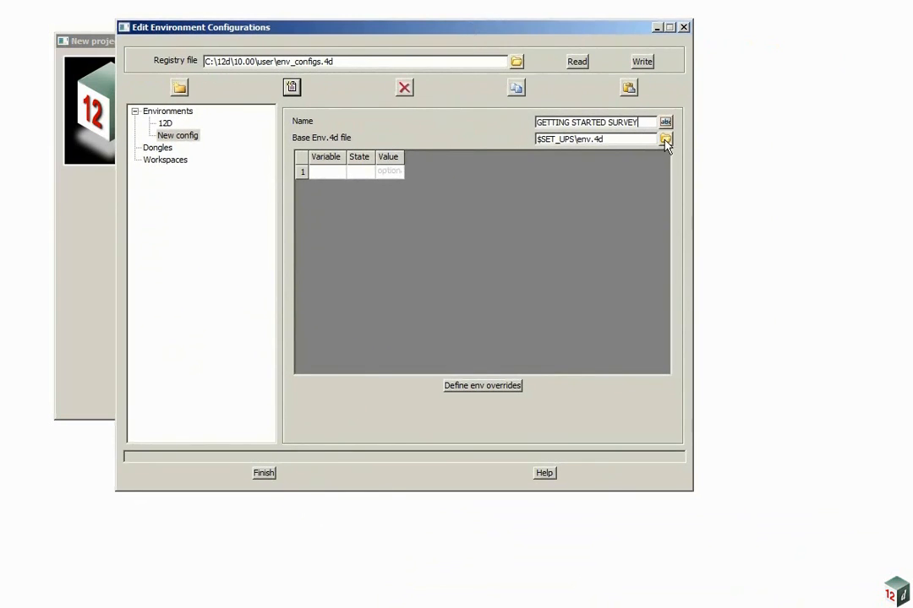
# Set the configuration's Base Env.4d file to getting started\User\env.4d
pyautogui.click(665, 139)
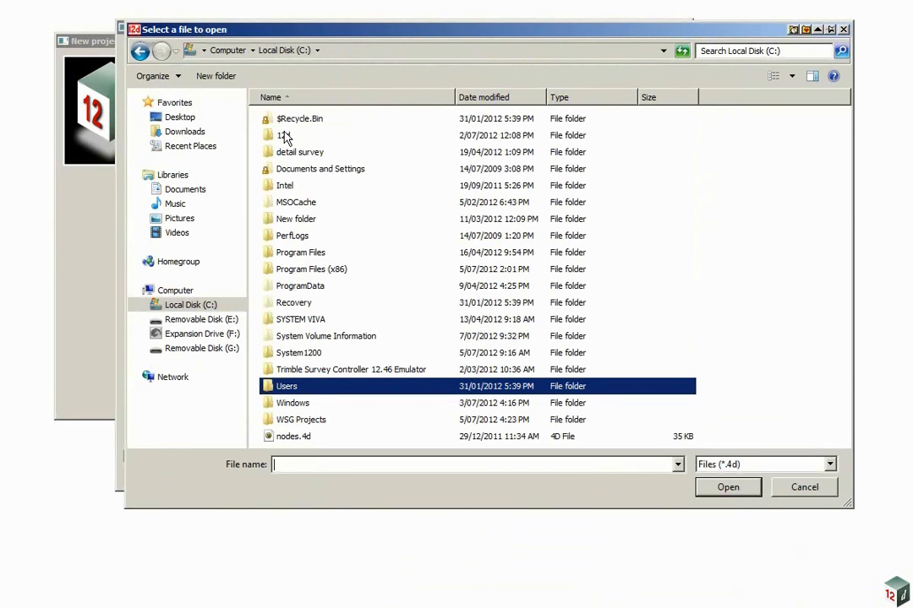
pyautogui.doubleClick(285, 136)
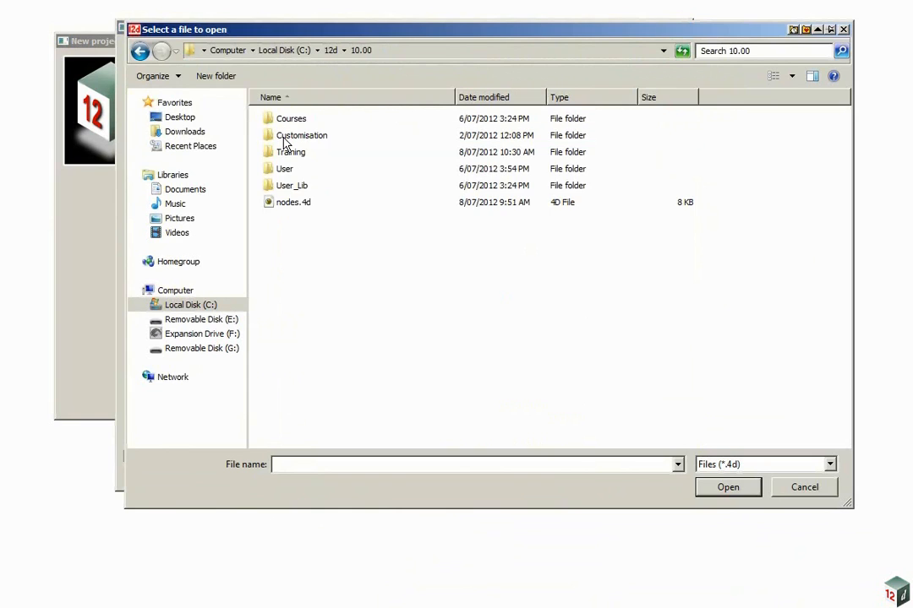
pyautogui.doubleClick(290, 152)
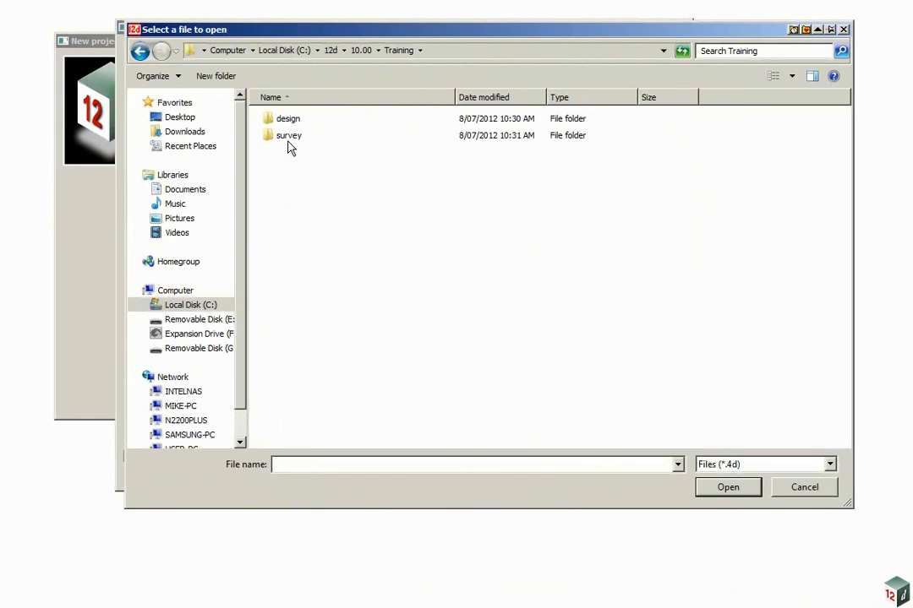
pyautogui.doubleClick(288, 135)
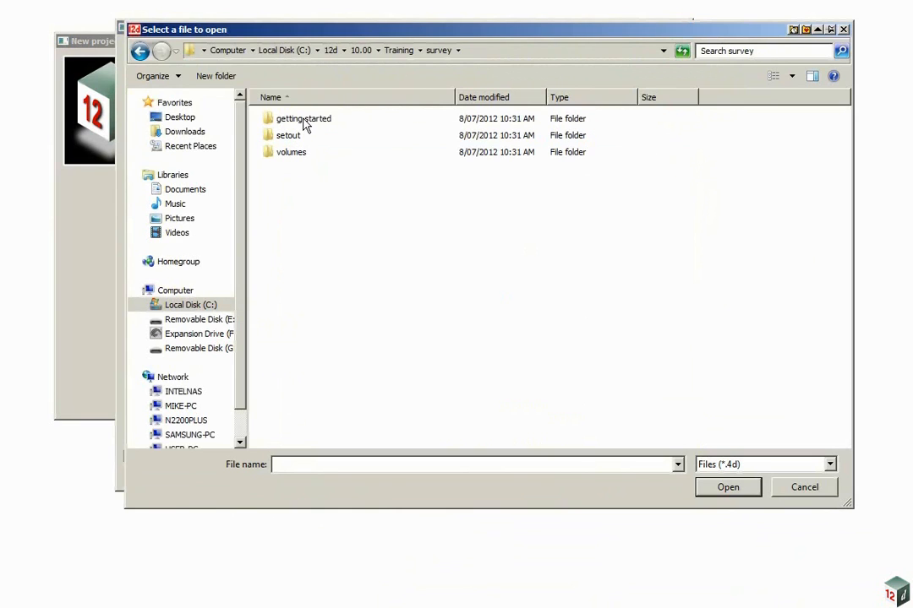
pyautogui.doubleClick(304, 118)
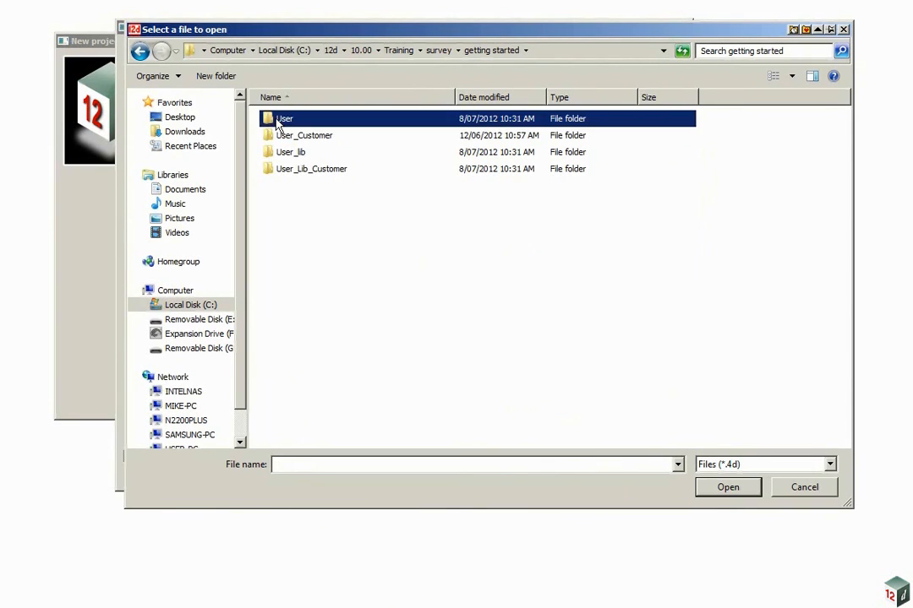
pyautogui.doubleClick(285, 119)
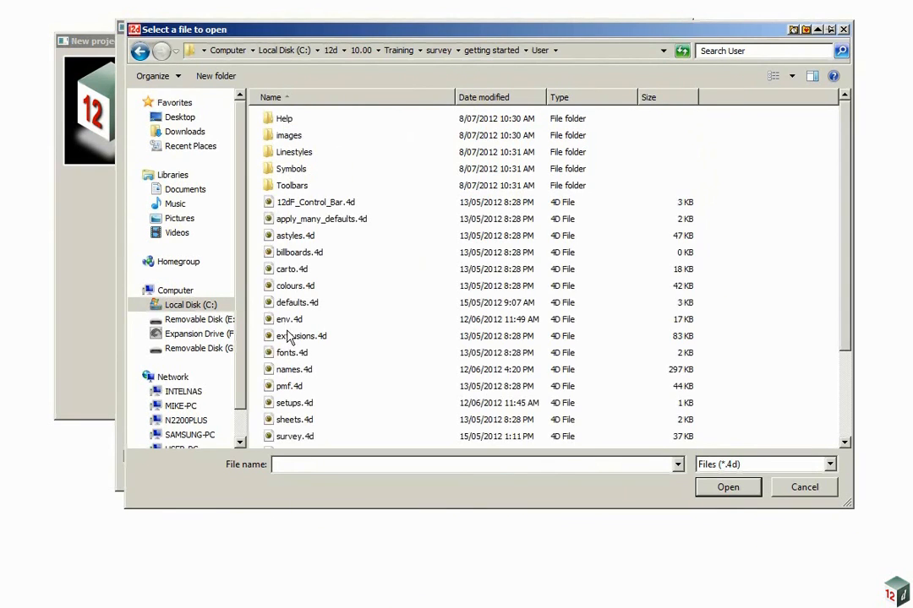
pyautogui.click(290, 320)
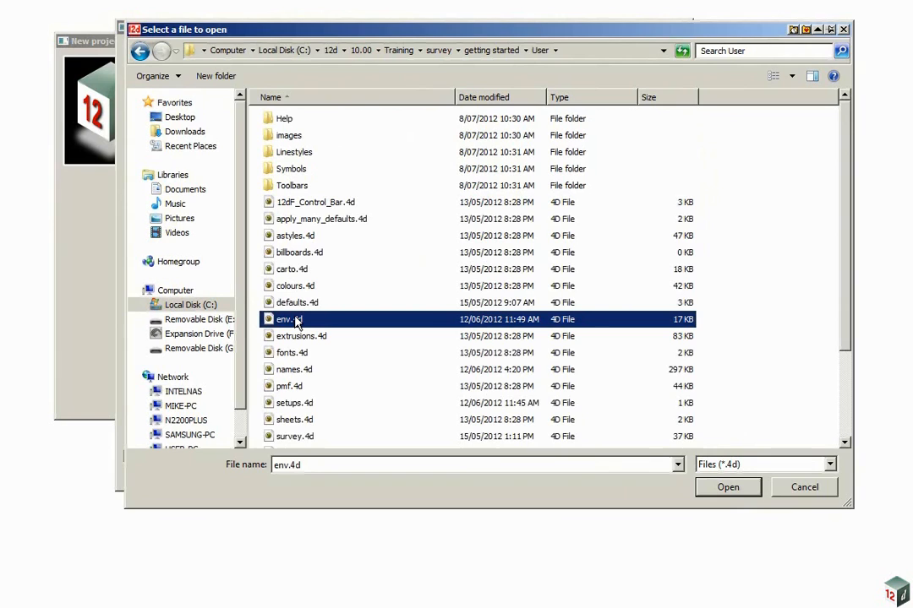
pyautogui.moveTo(368, 342)
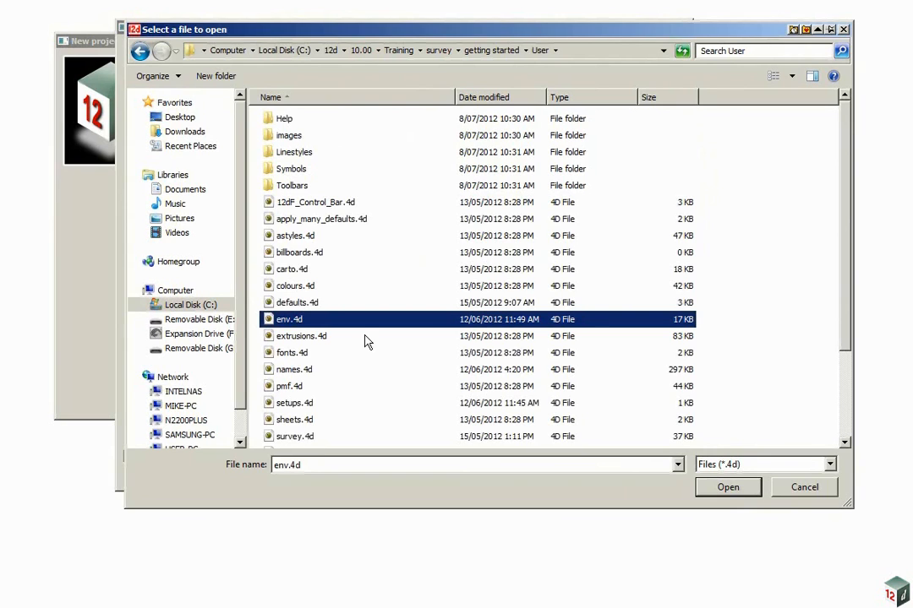
pyautogui.click(726, 487)
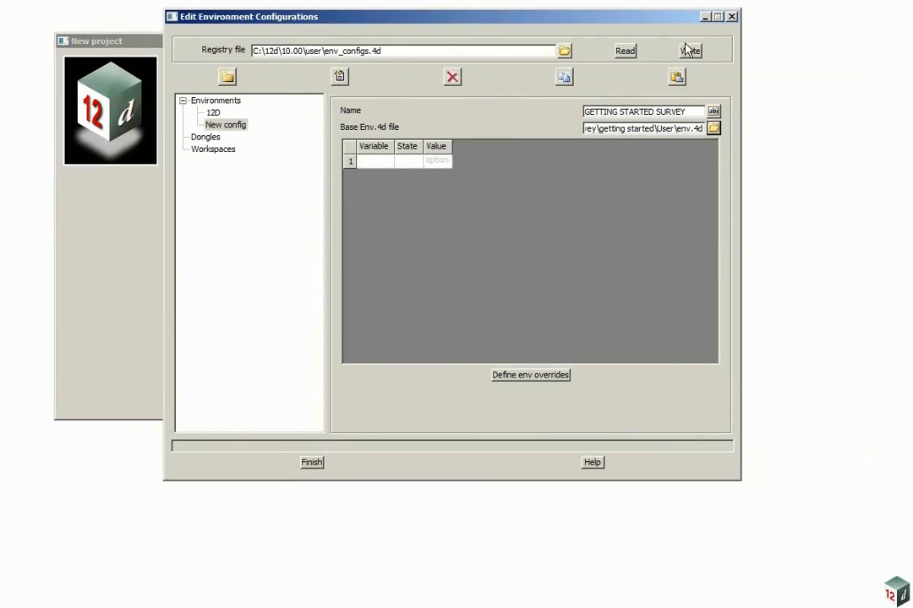
# Write the new configuration, then create DETAIL SURVEY using the GETTING STARTED SURVEY environment
pyautogui.click(689, 51)
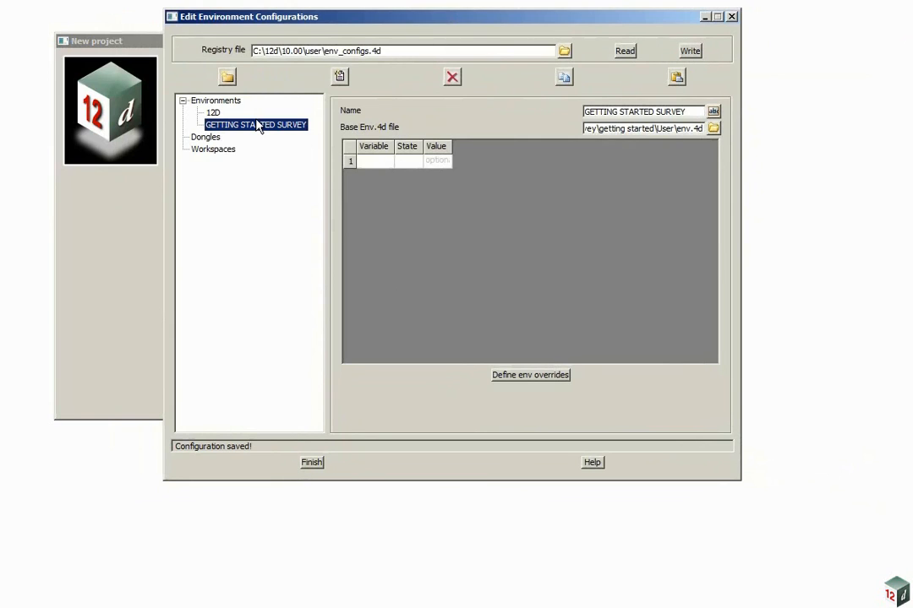
pyautogui.moveTo(242, 131)
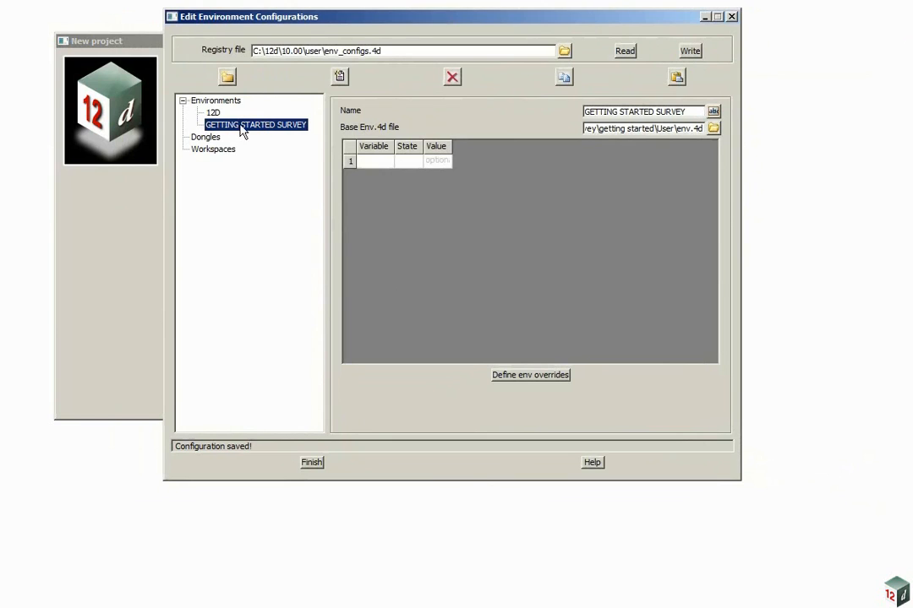
pyautogui.moveTo(305, 386)
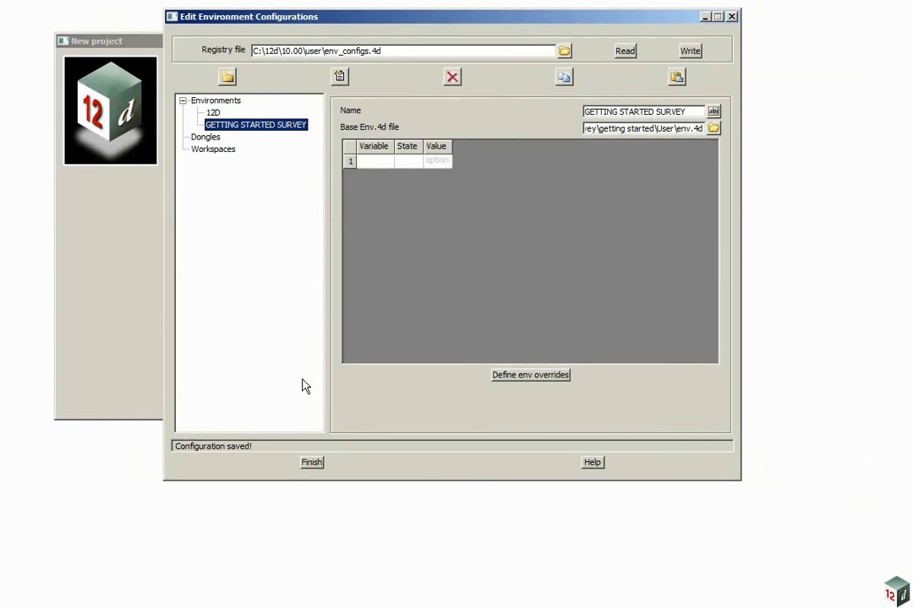
pyautogui.click(311, 462)
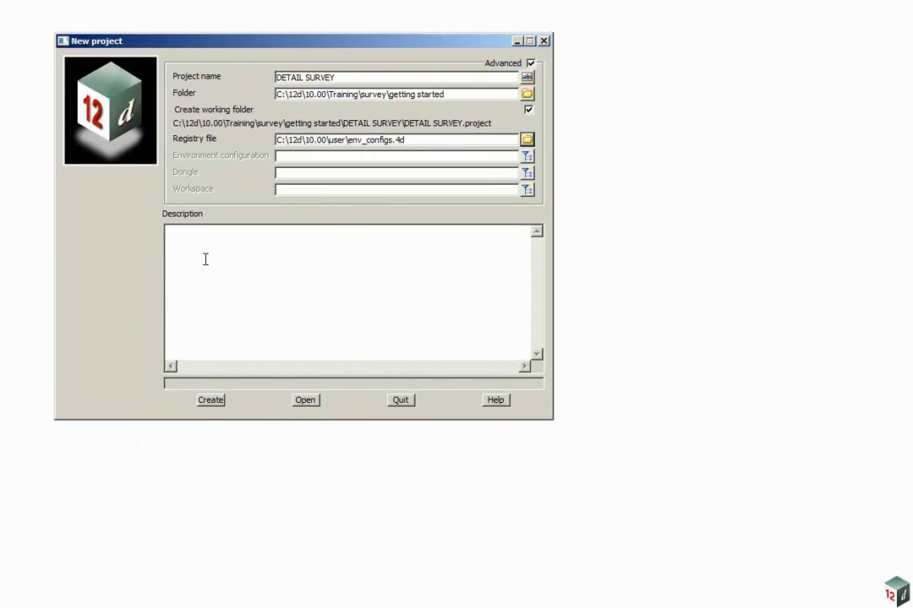
pyautogui.moveTo(527, 155)
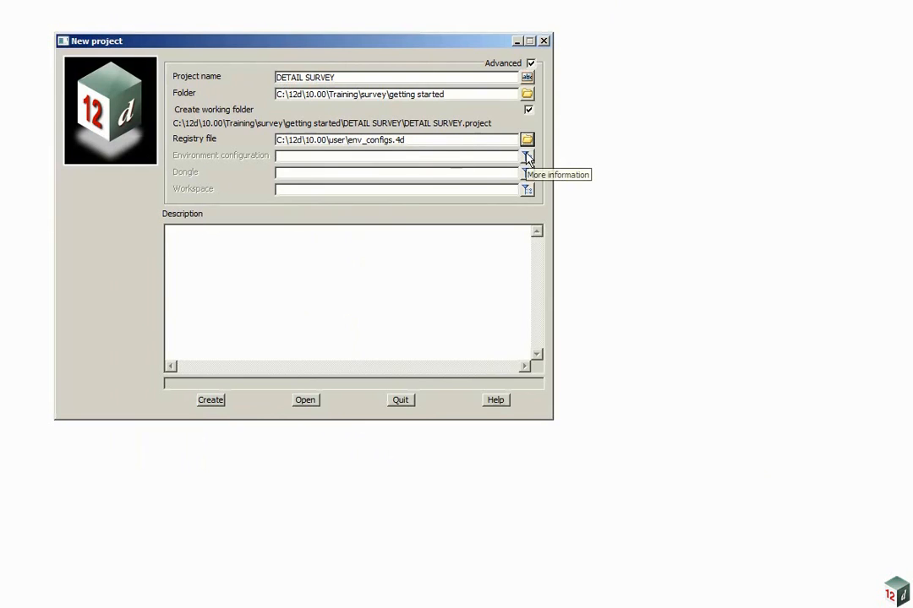
pyautogui.click(525, 156)
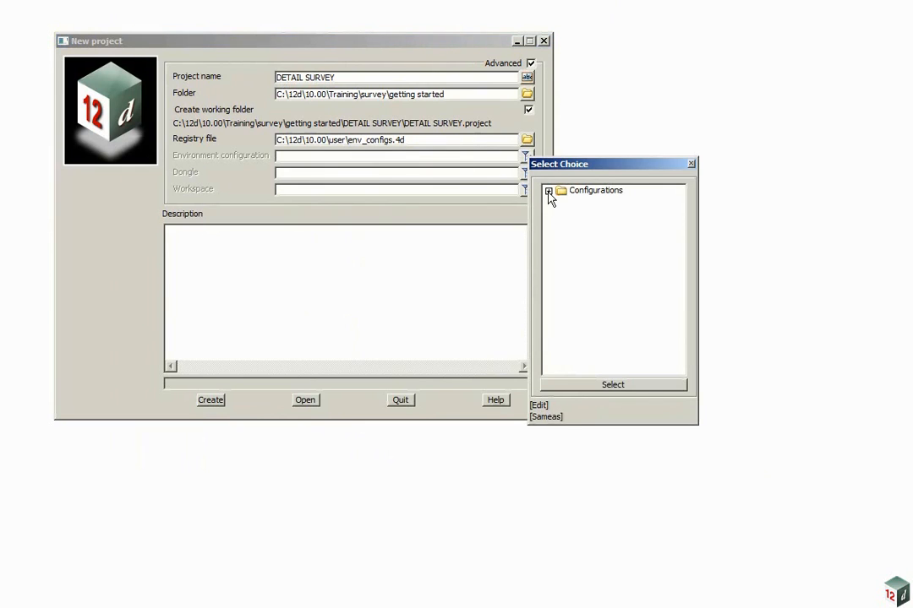
pyautogui.click(549, 190)
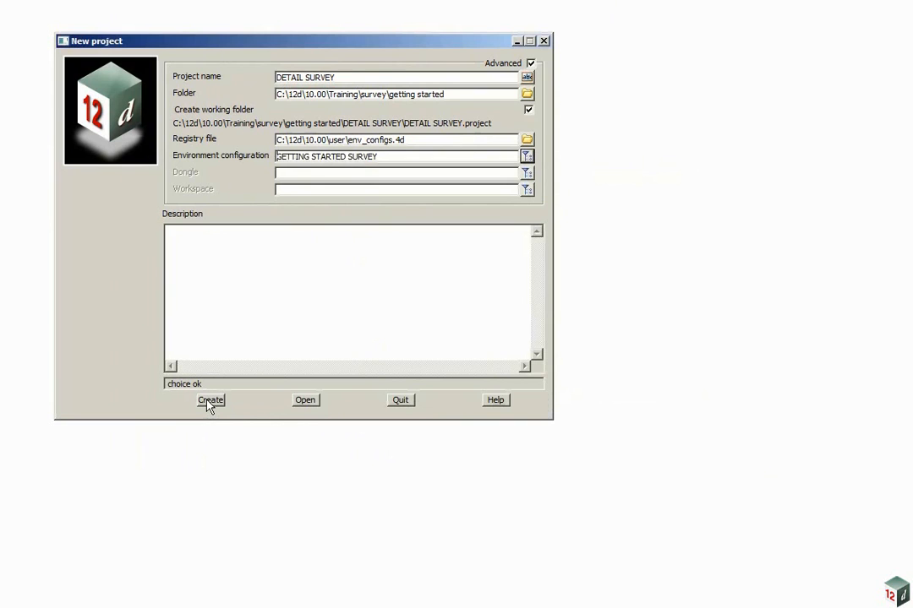
pyautogui.click(209, 399)
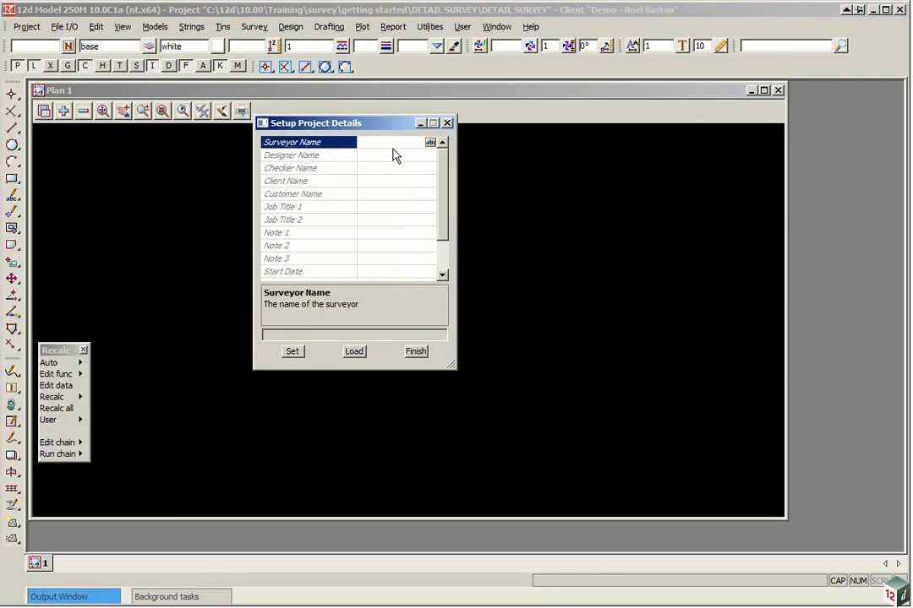
# Begin entering the Surveyor Name in the Setup Project Details form
pyautogui.click(389, 142)
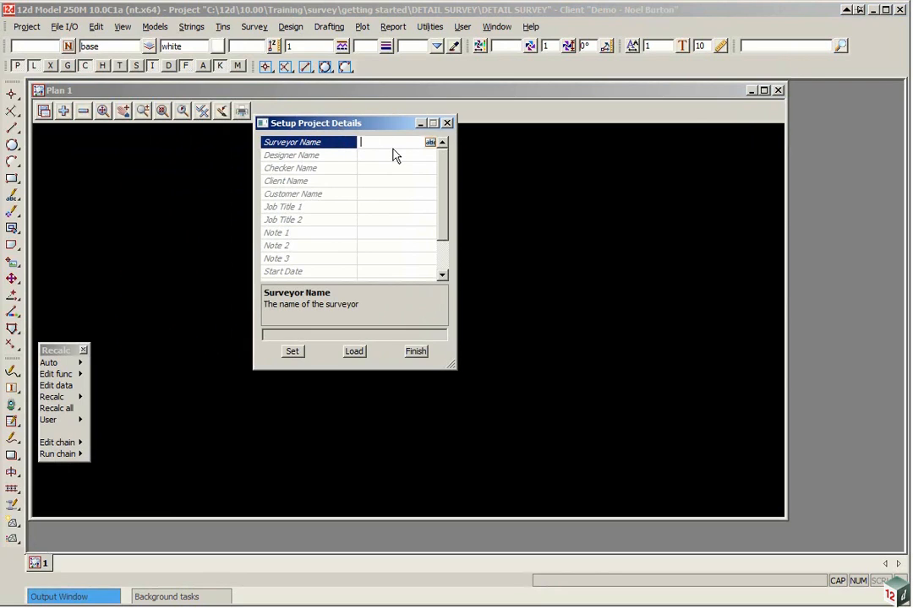
pyautogui.write('N')
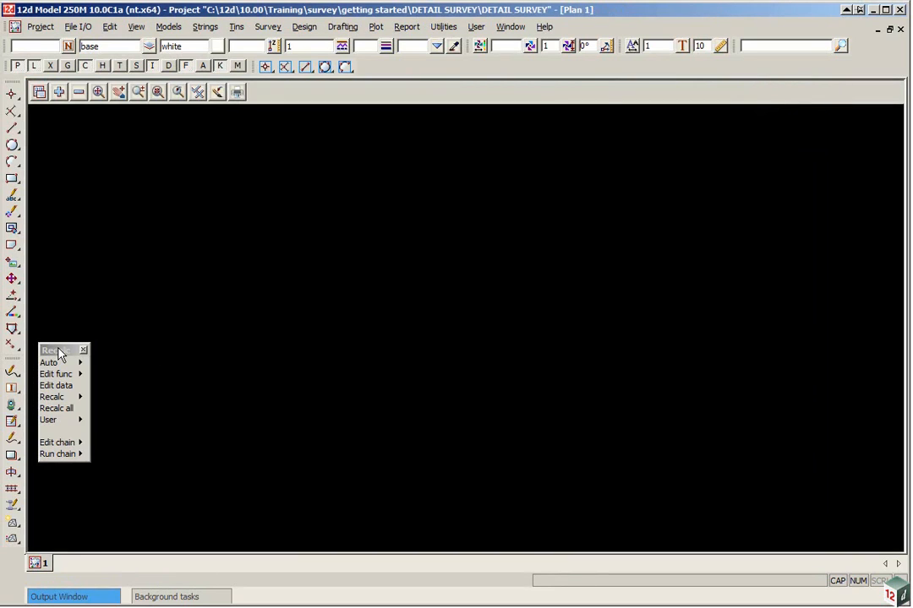
pyautogui.moveTo(59, 354)
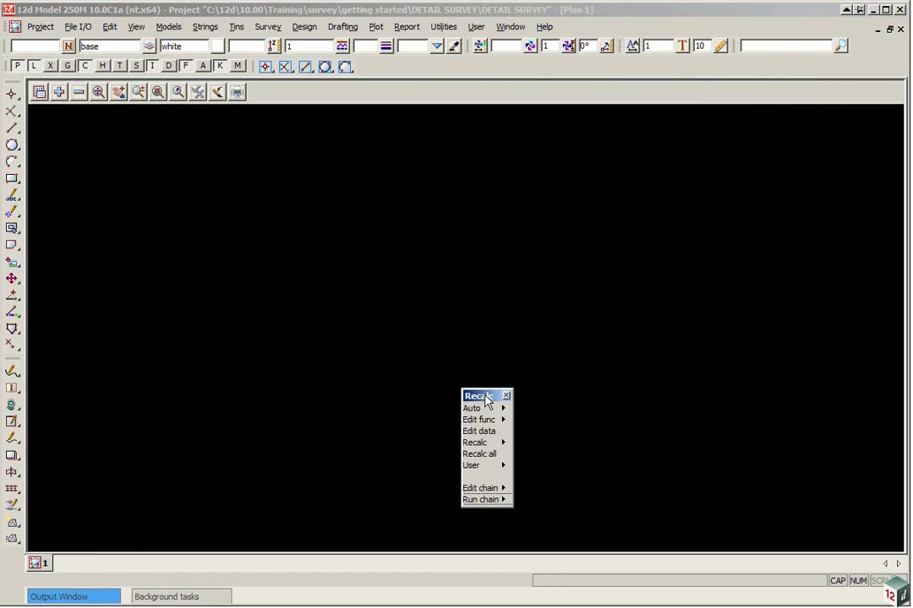
# Drag the floating Recalc panel to the bottom-right corner of the Plan window
pyautogui.moveTo(477, 395); pyautogui.dragTo(867, 440)
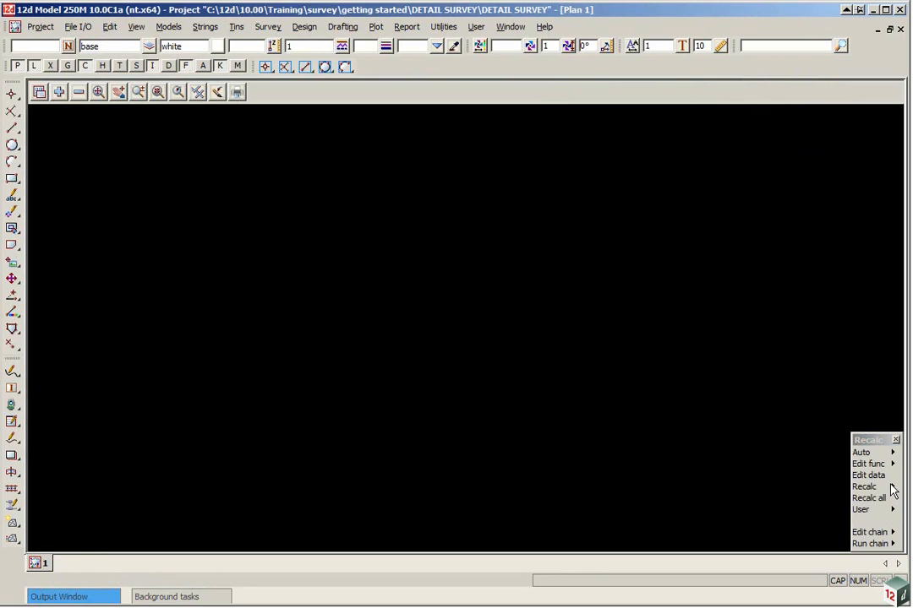
pyautogui.moveTo(765, 400)
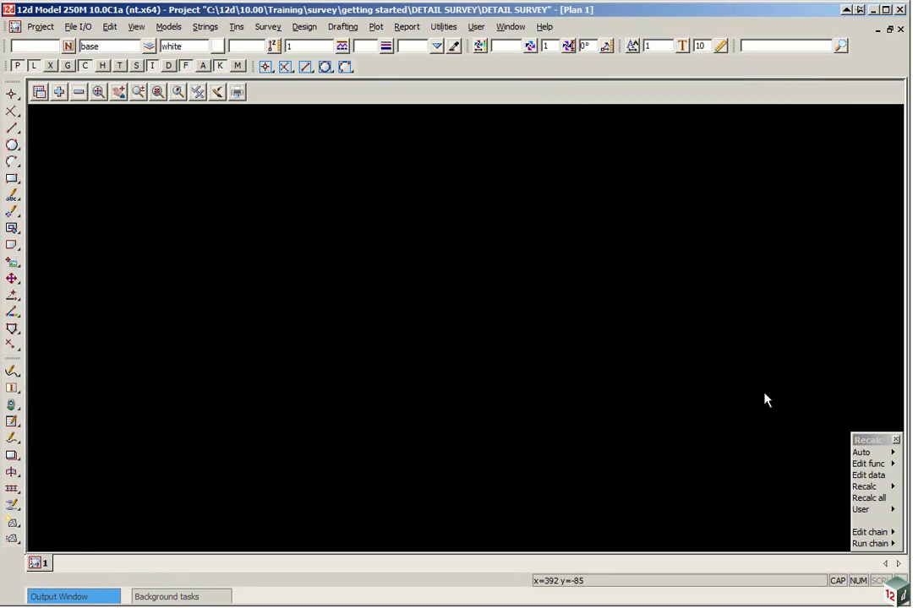
pyautogui.moveTo(351, 275)
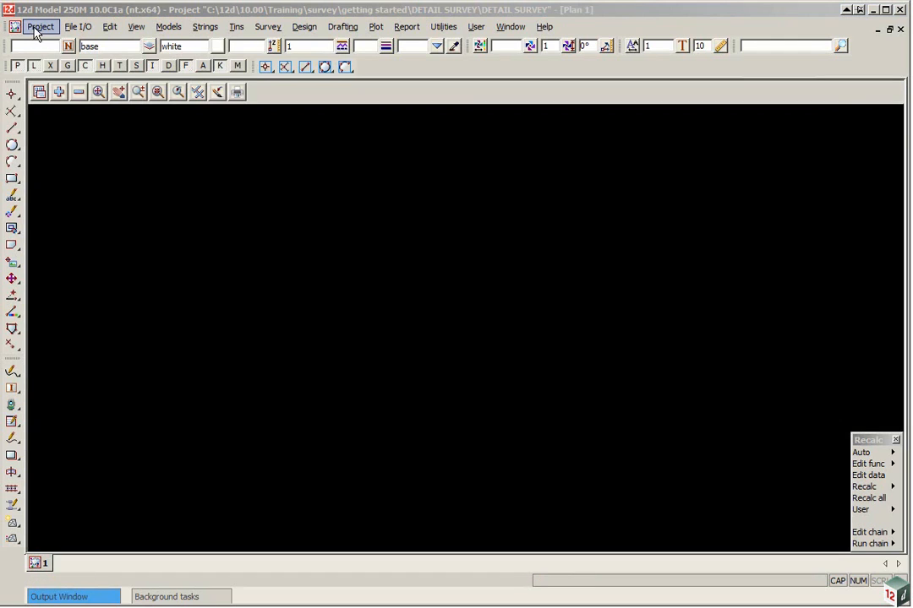
# In Project > Details > Diary, save a new entry reading 'Project started....'
pyautogui.click(39, 27)
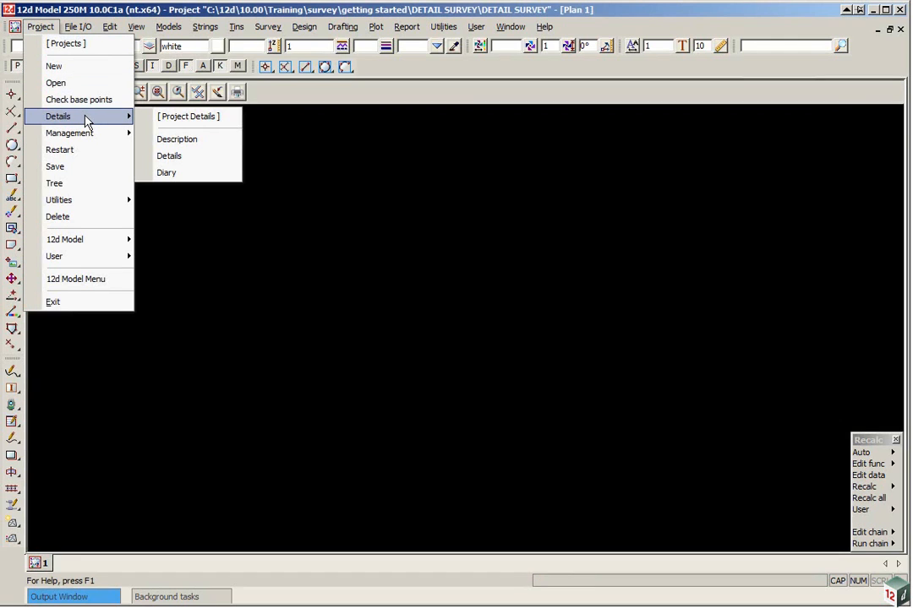
pyautogui.click(167, 173)
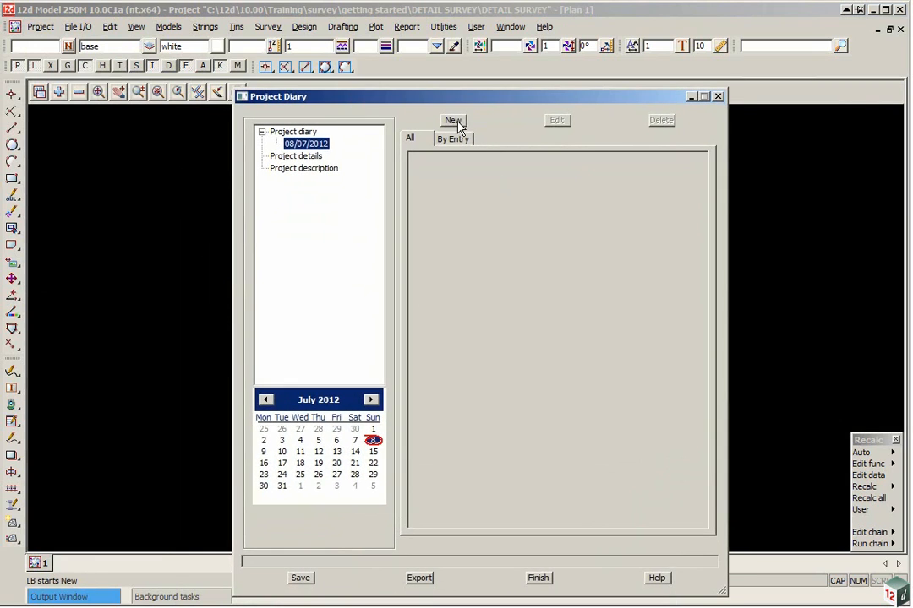
pyautogui.click(452, 120)
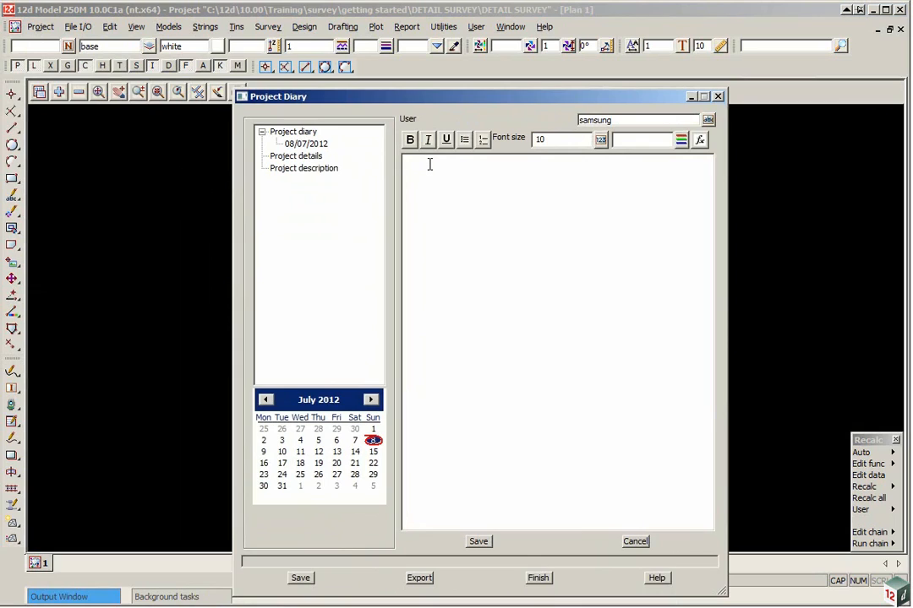
pyautogui.click(406, 161)
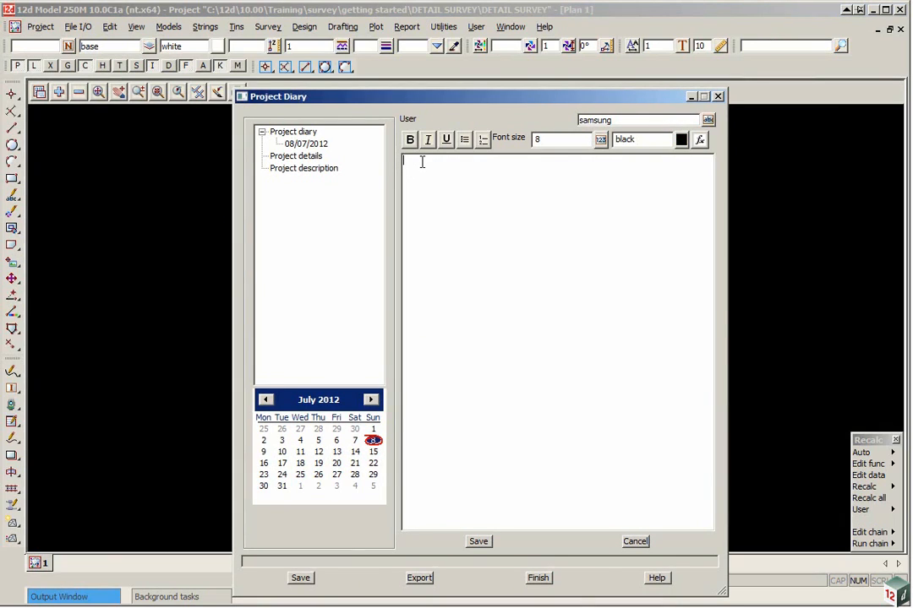
pyautogui.write('Project')
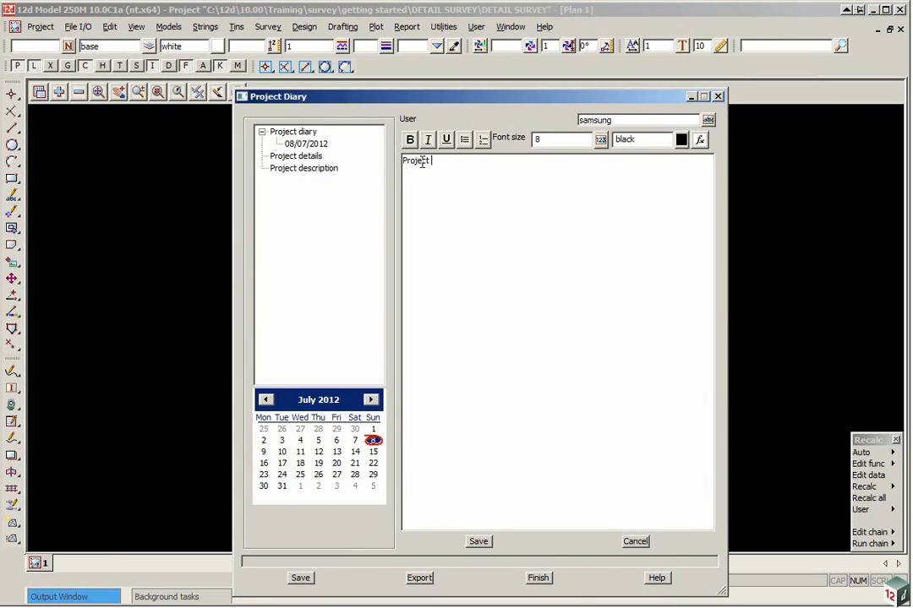
pyautogui.write('started')
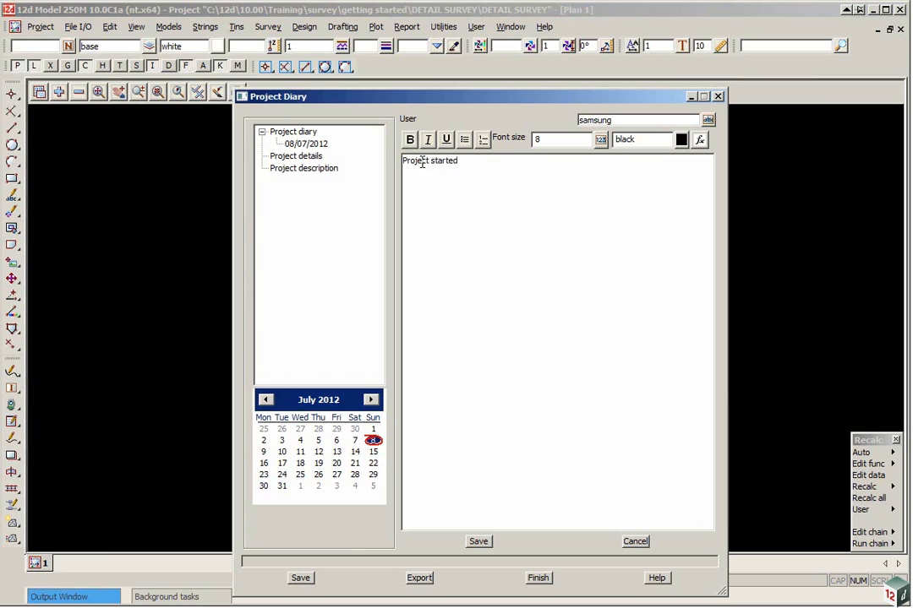
pyautogui.write('....')
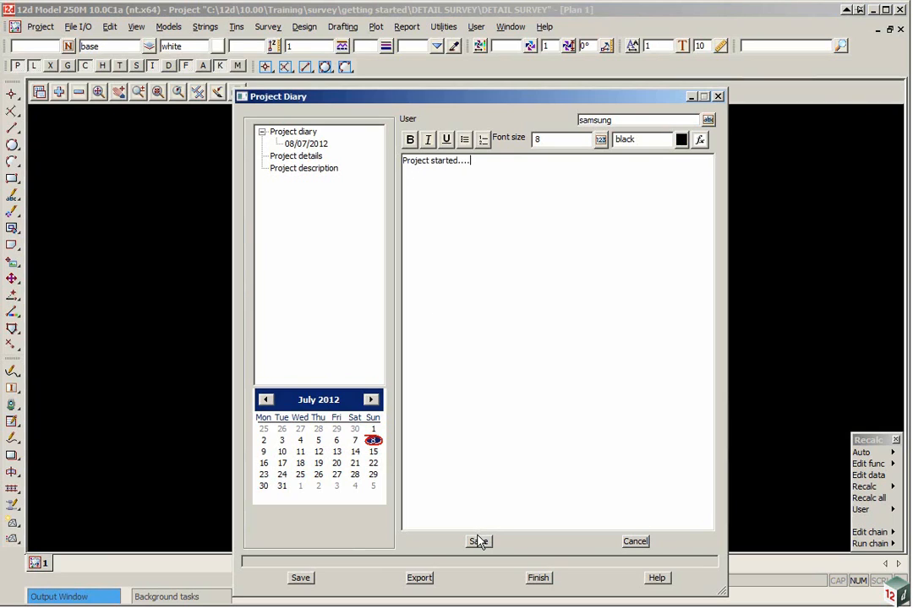
pyautogui.click(478, 542)
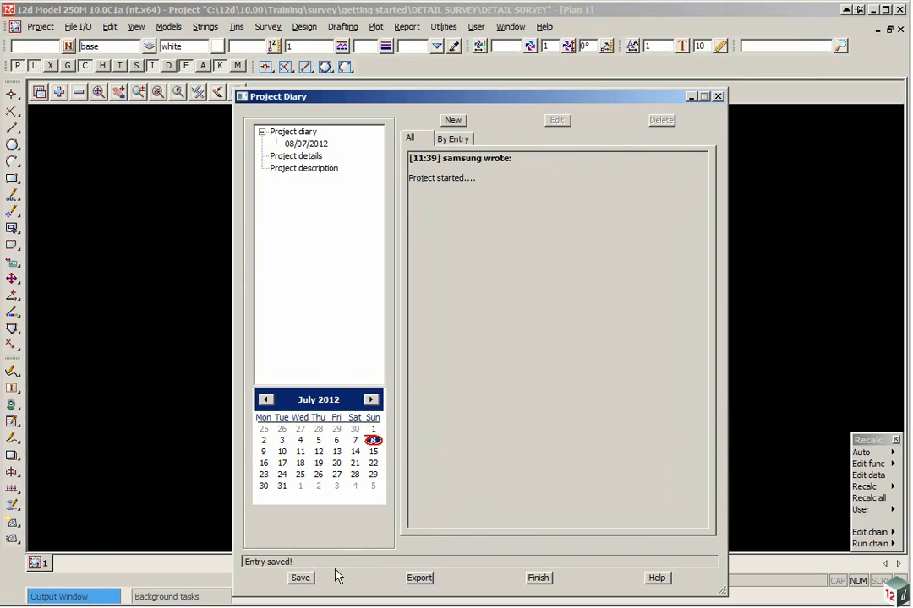